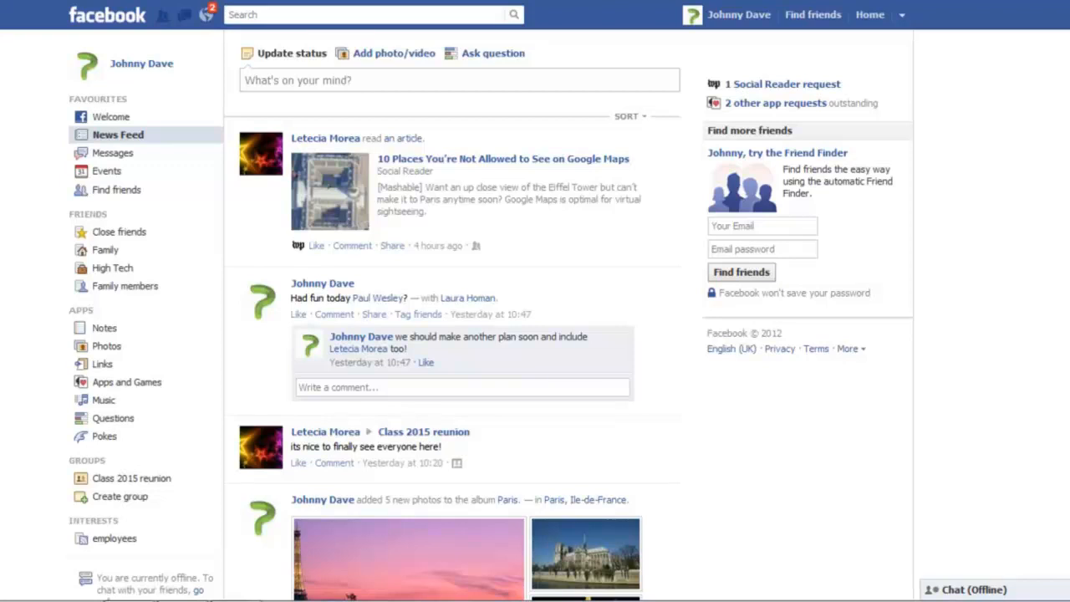
{"action": "mouse_move", "coordinate": [996, 325]}
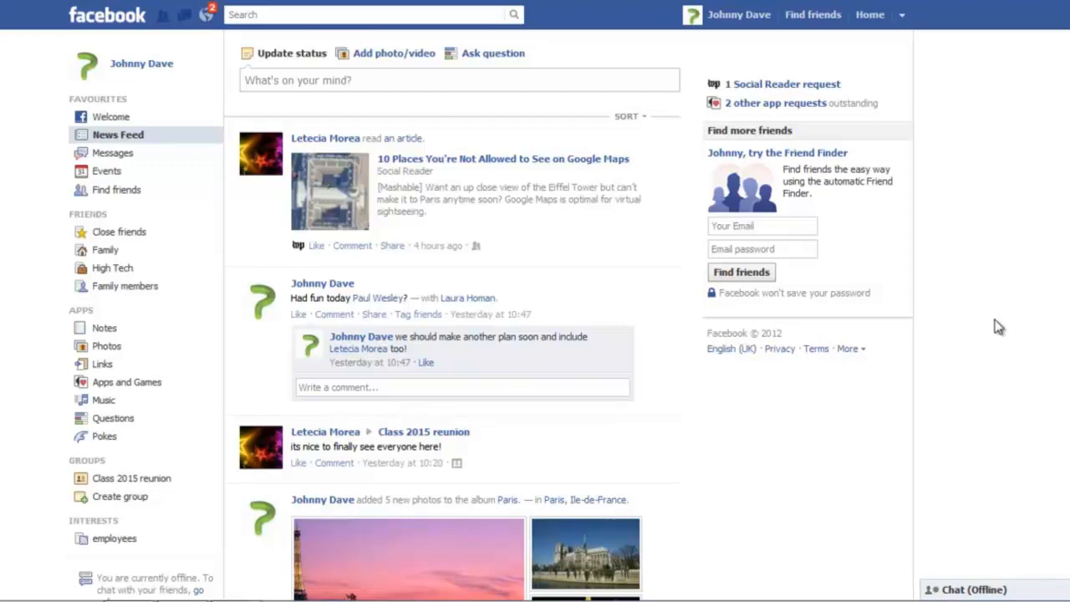
{"action": "mouse_move", "coordinate": [706, 89]}
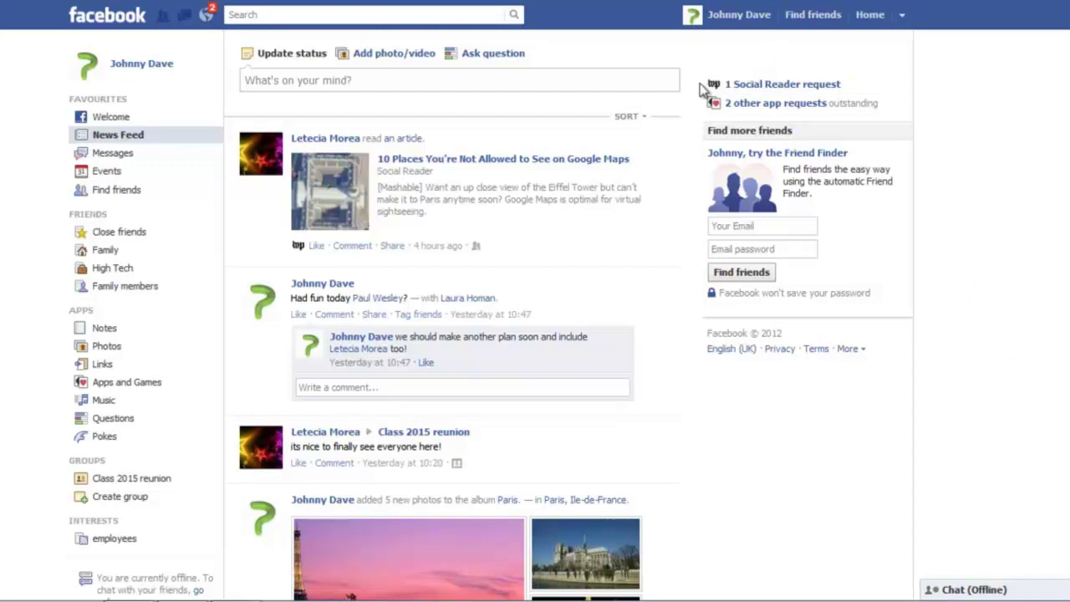
{"action": "mouse_move", "coordinate": [687, 161]}
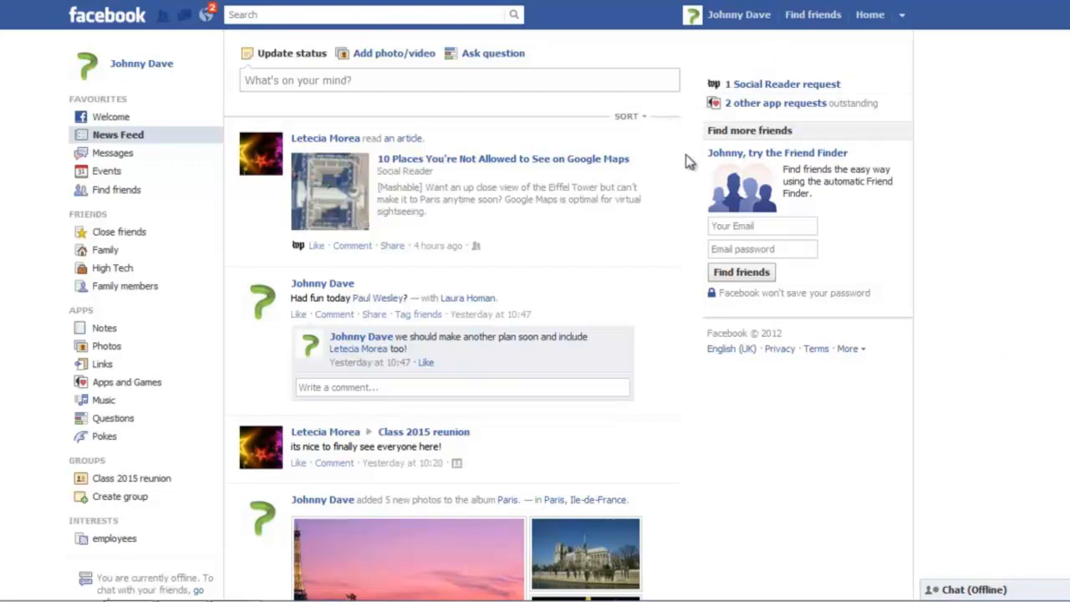
{"action": "mouse_move", "coordinate": [700, 160]}
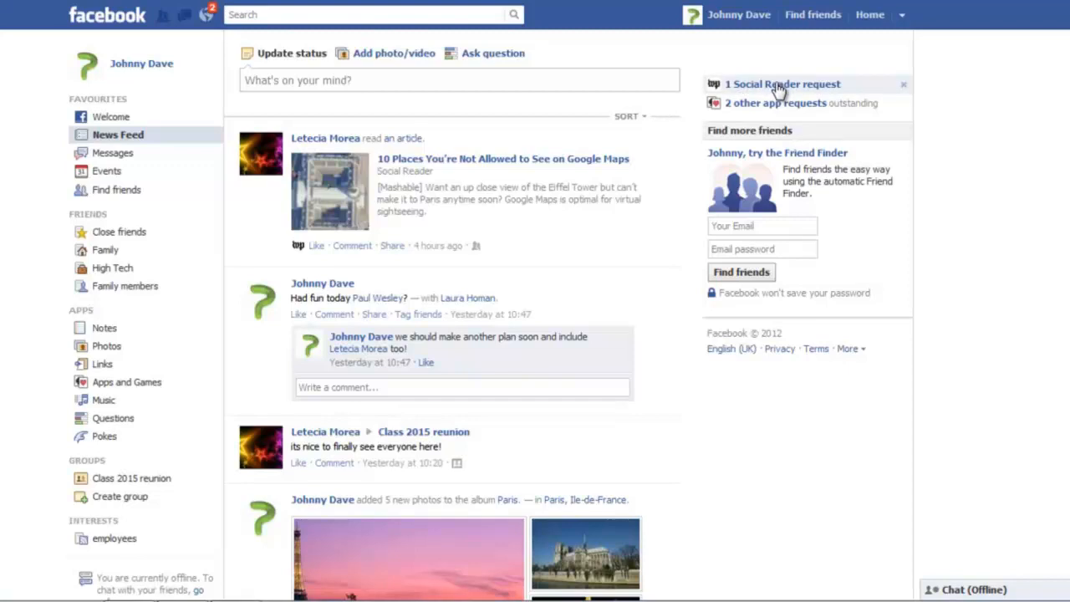
Open the Social Reader request, then continue past its permission page to the invites list.
{"action": "left_click", "coordinate": [785, 83]}
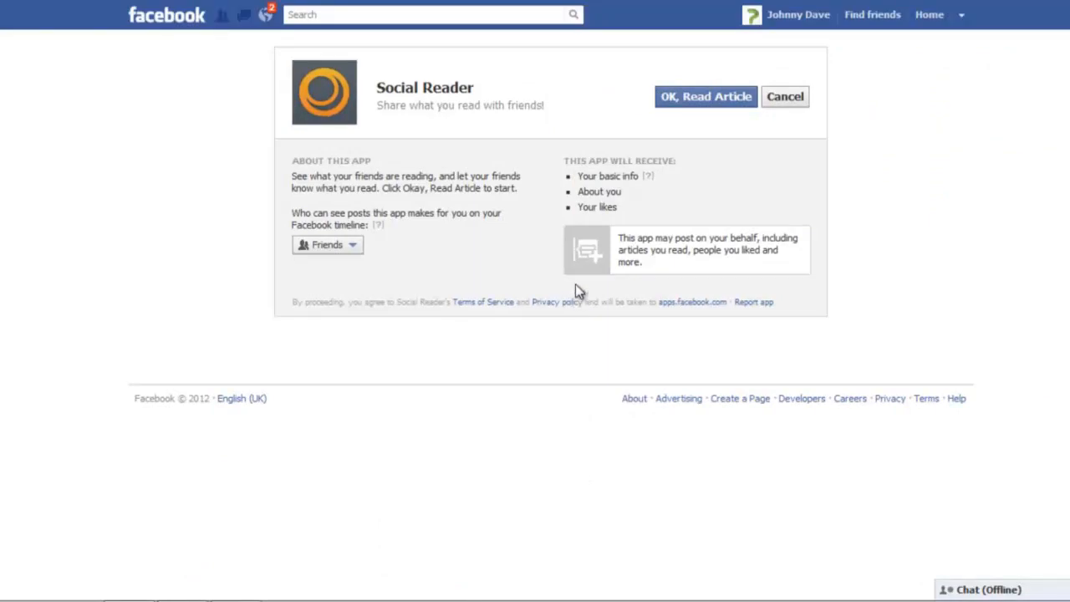
{"action": "mouse_move", "coordinate": [685, 111]}
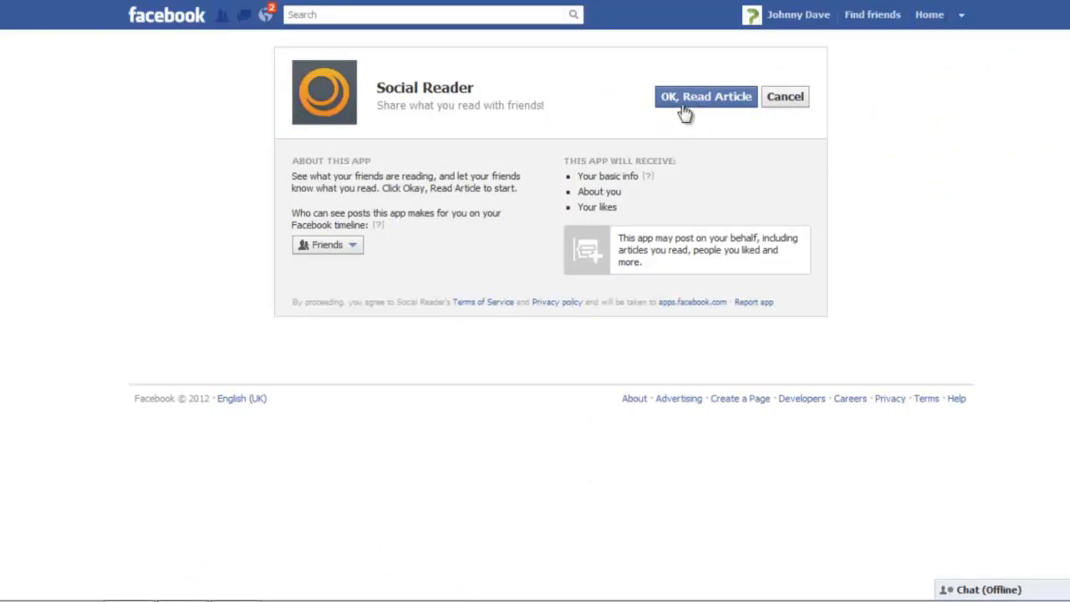
{"action": "left_click", "coordinate": [705, 96]}
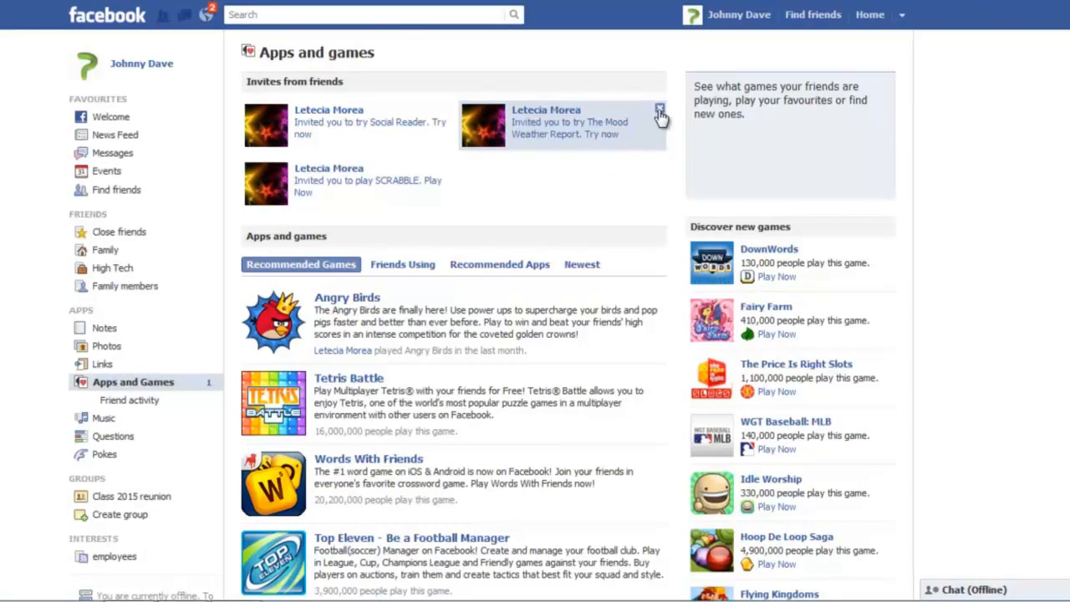
Hide The Mood Weather Report invite and ignore all future app invites from that friend.
{"action": "left_click", "coordinate": [658, 111]}
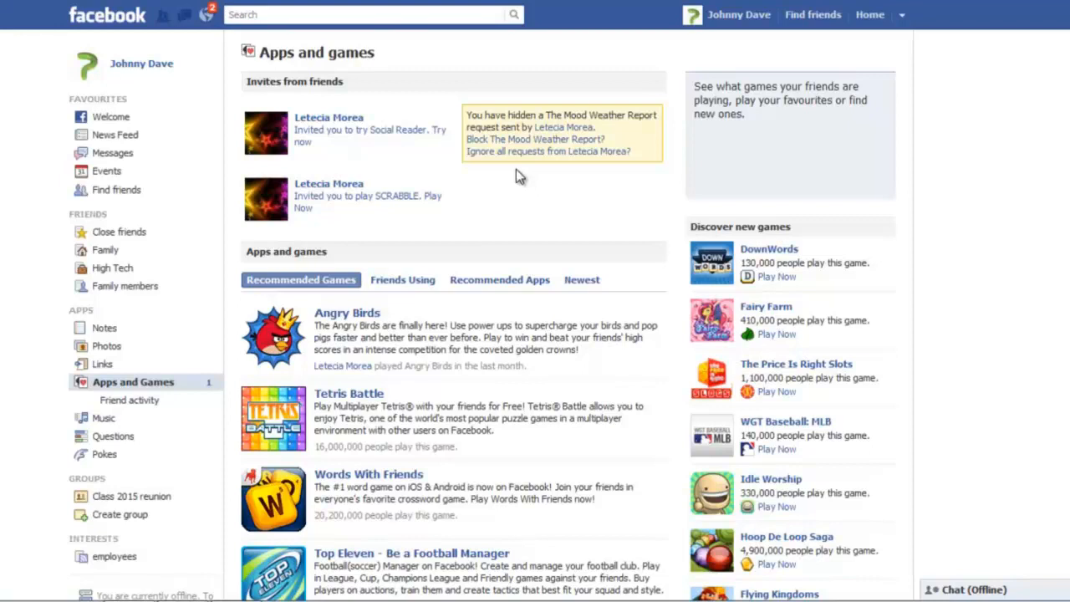
{"action": "mouse_move", "coordinate": [529, 156]}
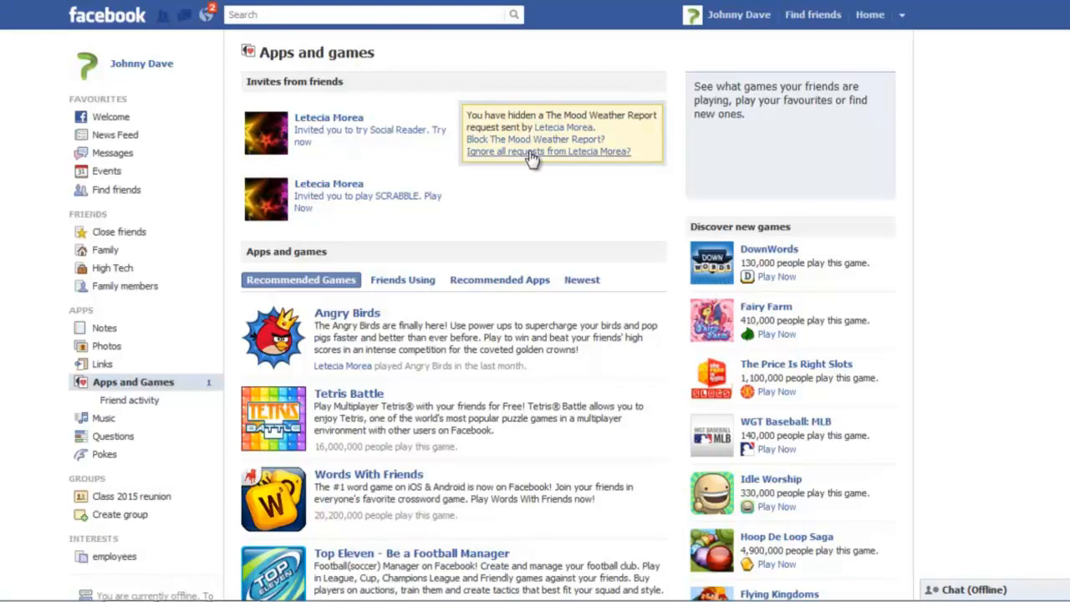
{"action": "left_click", "coordinate": [532, 151]}
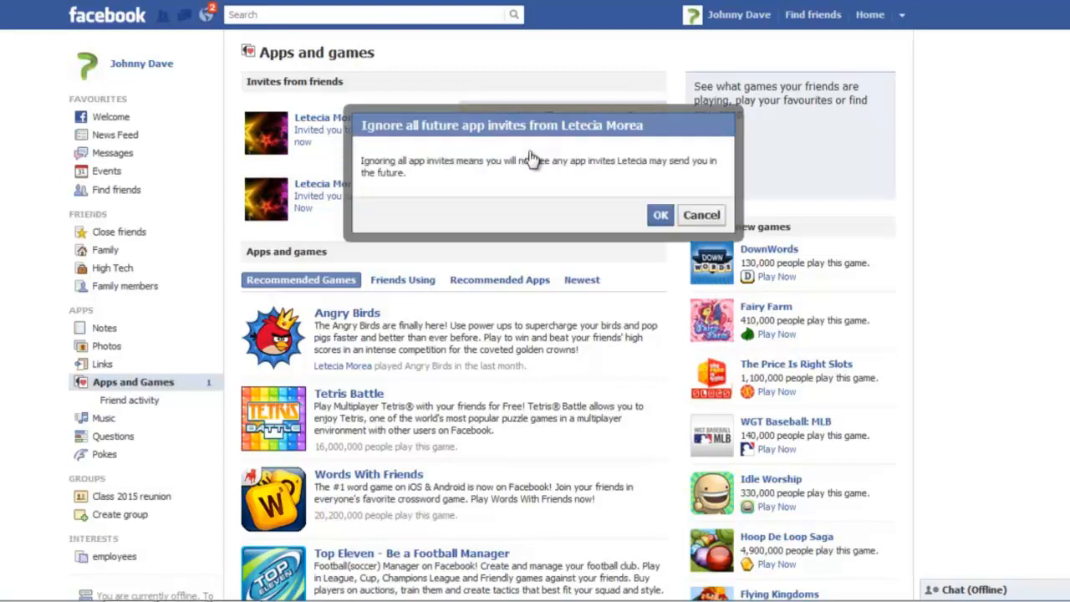
{"action": "left_click", "coordinate": [660, 215]}
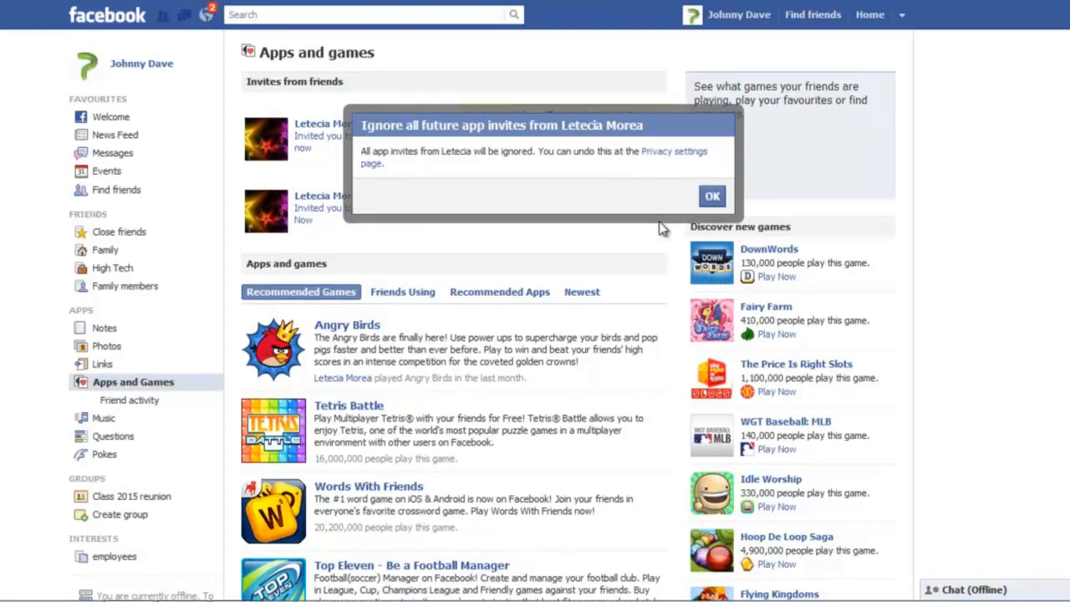
{"action": "left_click", "coordinate": [711, 196]}
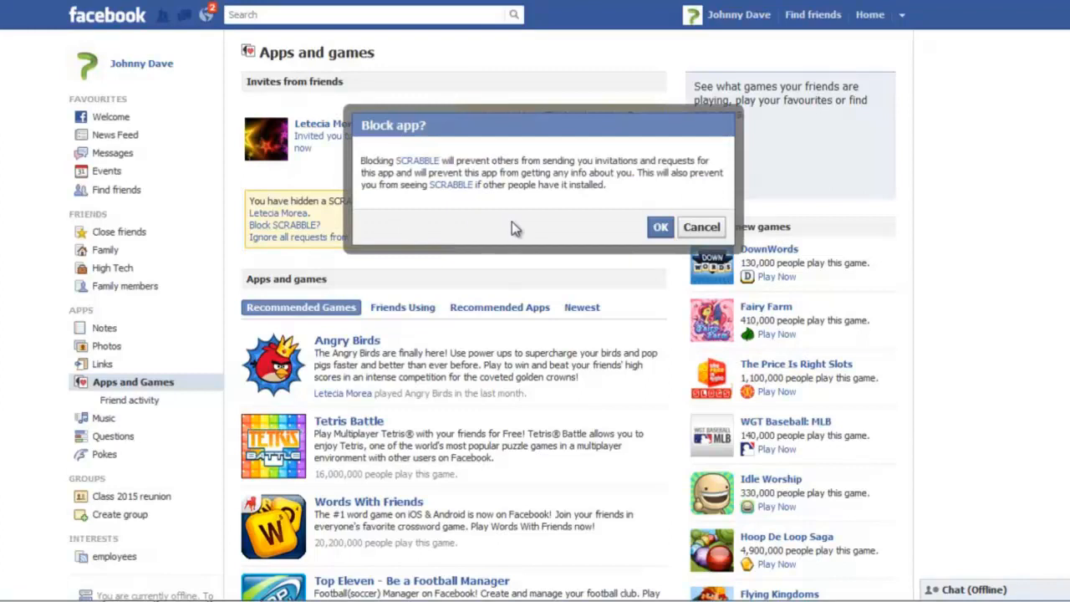
Confirm blocking SCRABBLE, dismiss the success message, and return to the news feed.
{"action": "left_click", "coordinate": [660, 227]}
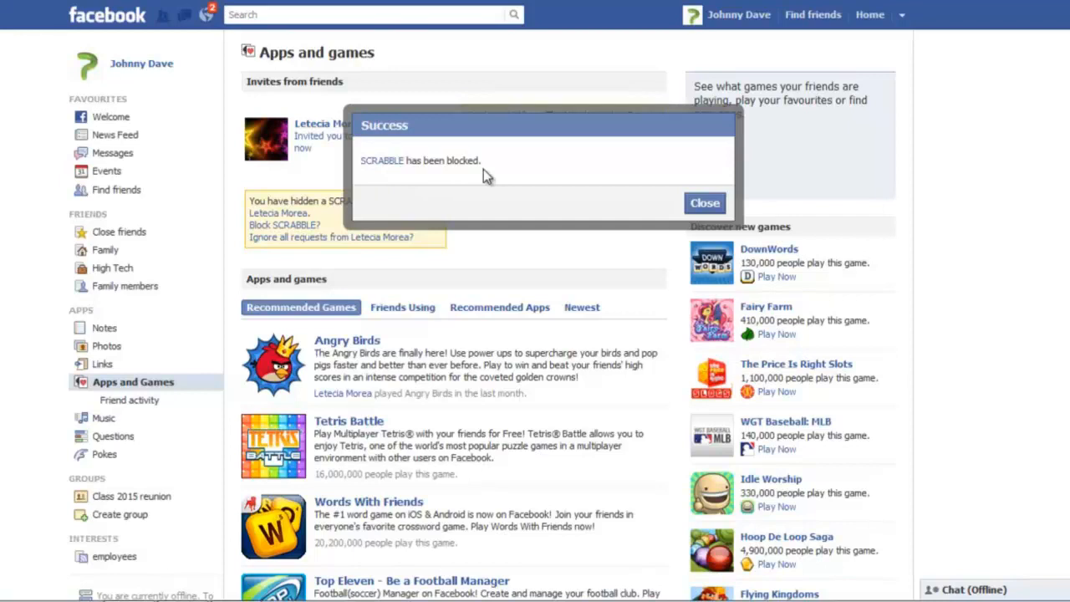
{"action": "mouse_move", "coordinate": [666, 223]}
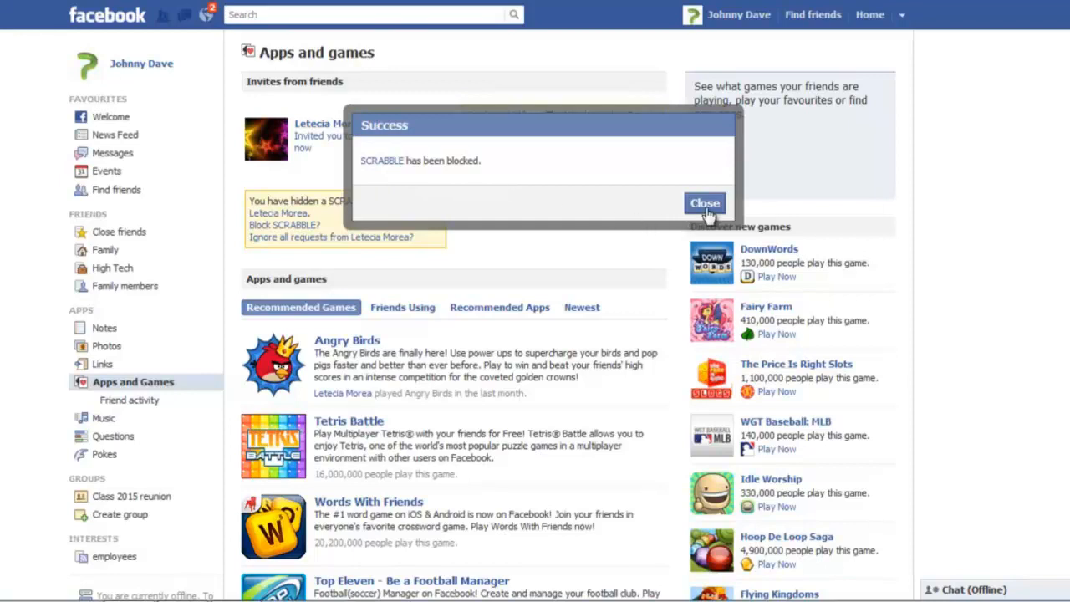
{"action": "left_click", "coordinate": [705, 202]}
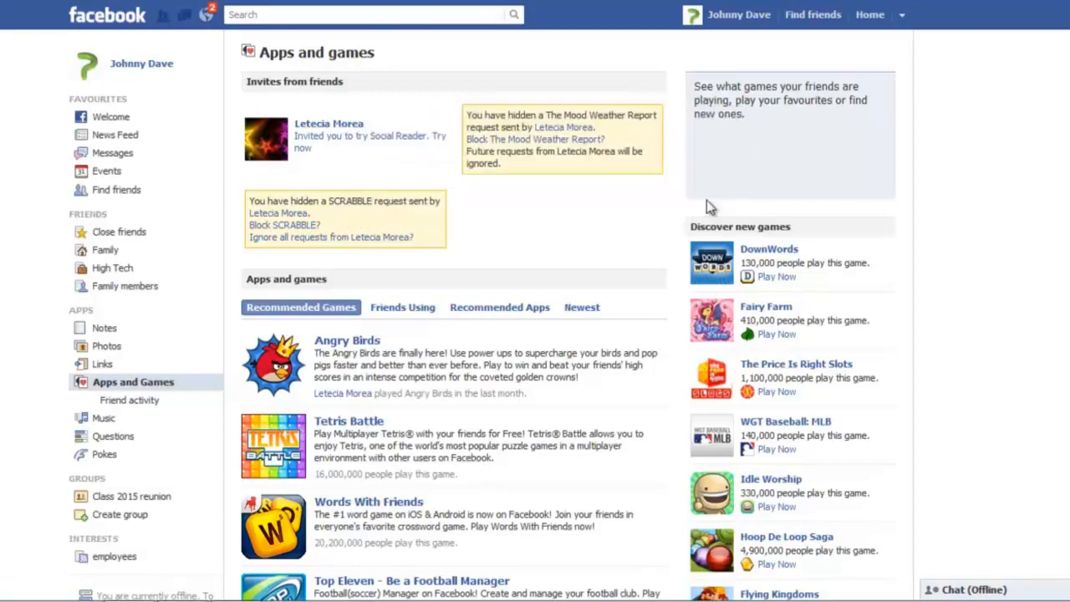
{"action": "left_click", "coordinate": [869, 14]}
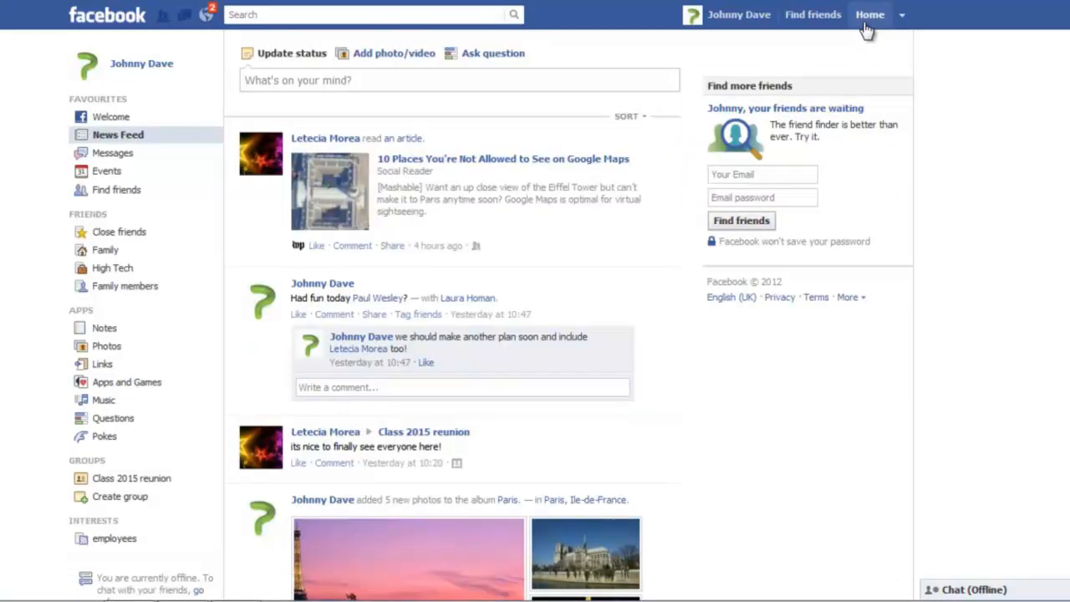
Go to Privacy Settings and open the Apps and websites settings page.
{"action": "left_click", "coordinate": [907, 14]}
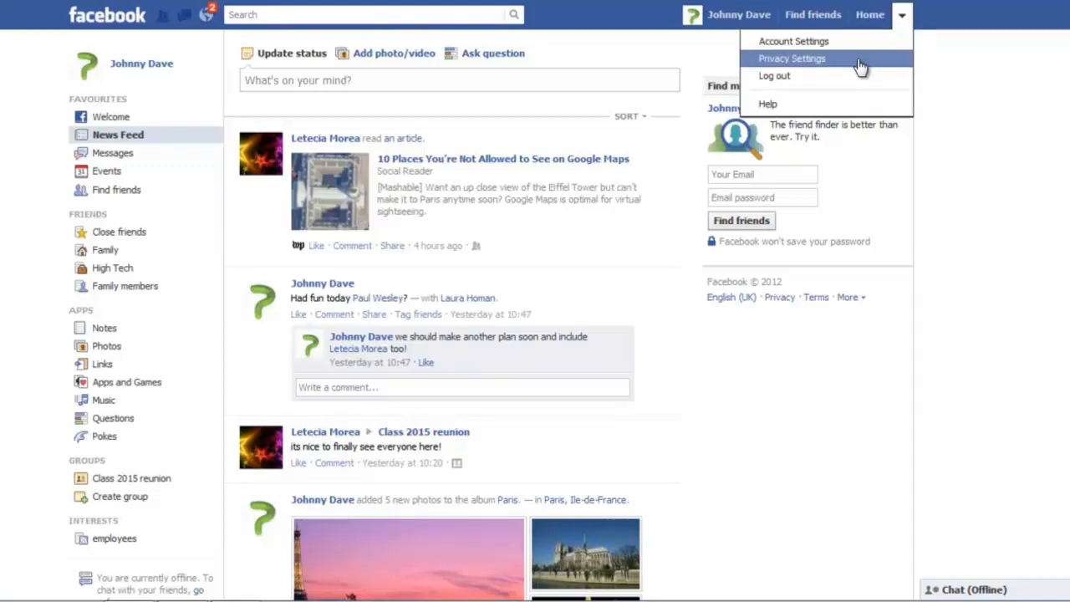
{"action": "left_click", "coordinate": [792, 58]}
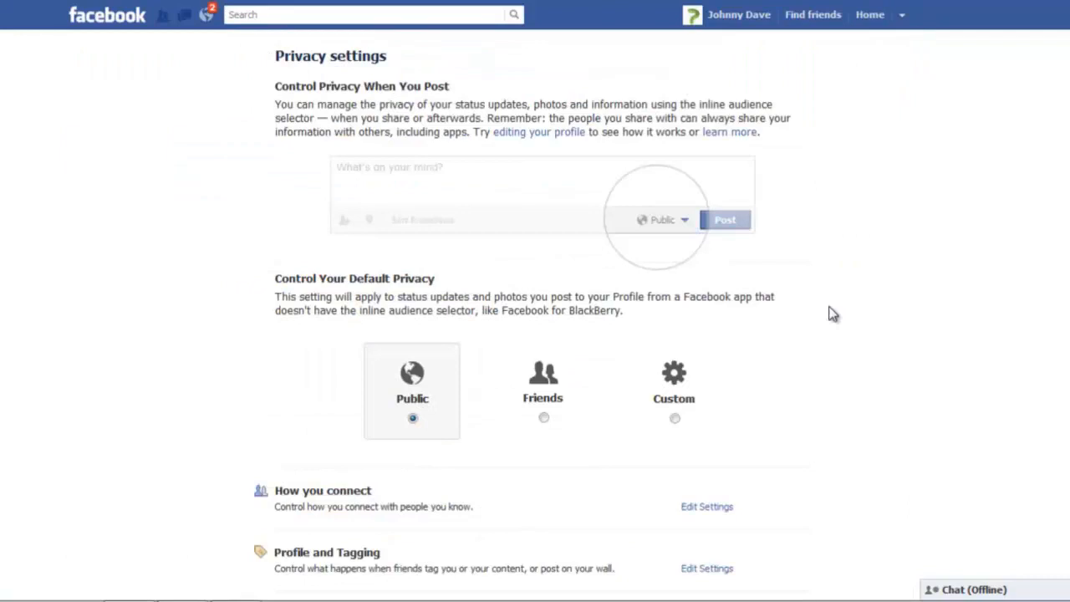
{"action": "scroll", "scroll_direction": "down", "scroll_amount": 3}
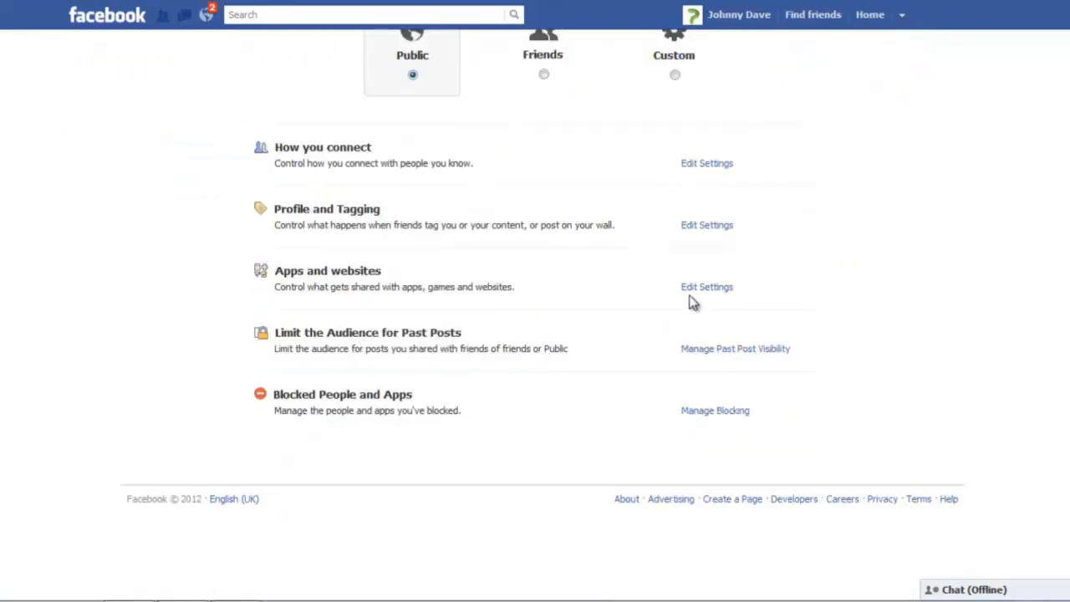
{"action": "left_click", "coordinate": [707, 287]}
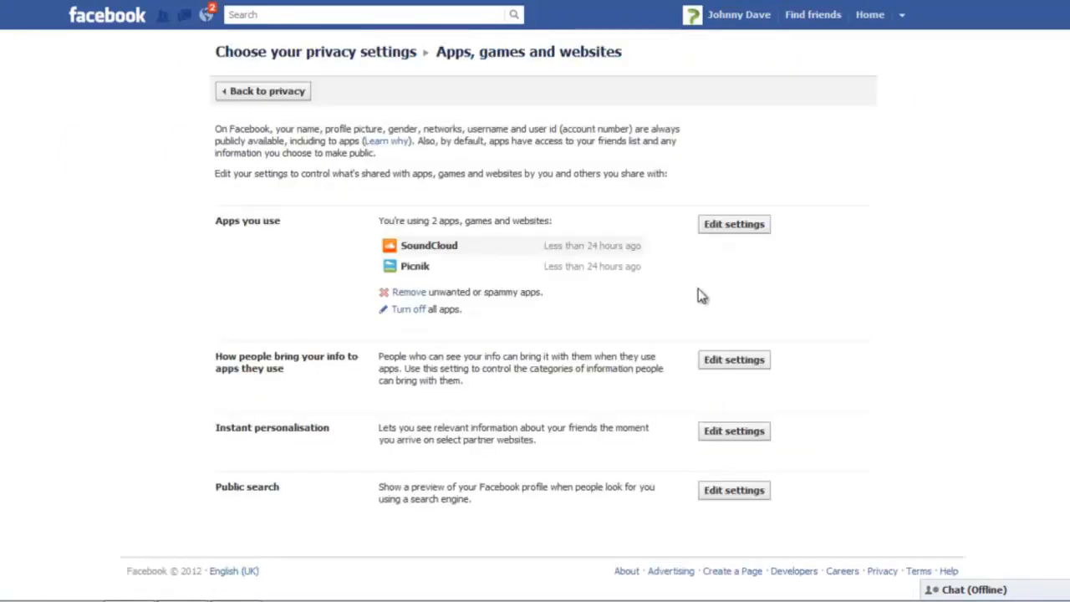
{"action": "mouse_move", "coordinate": [328, 371]}
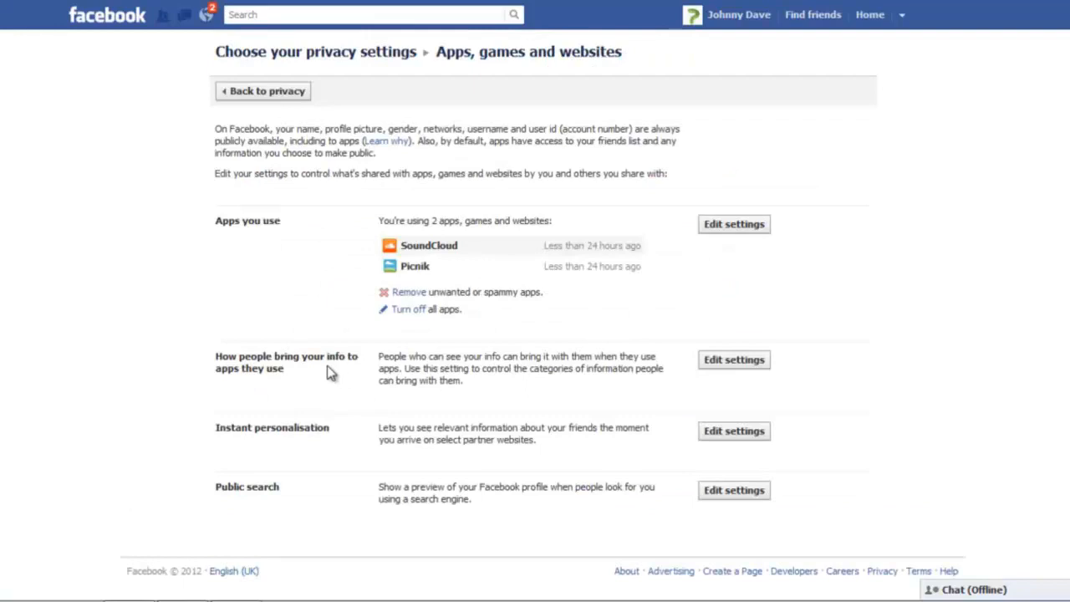
{"action": "mouse_move", "coordinate": [305, 380]}
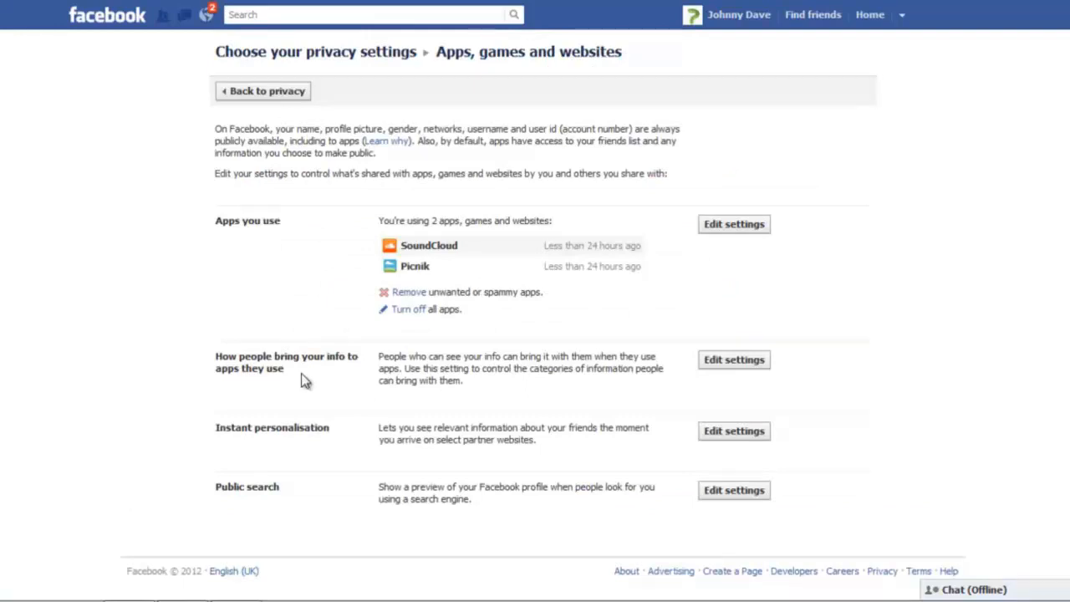
{"action": "mouse_move", "coordinate": [714, 369]}
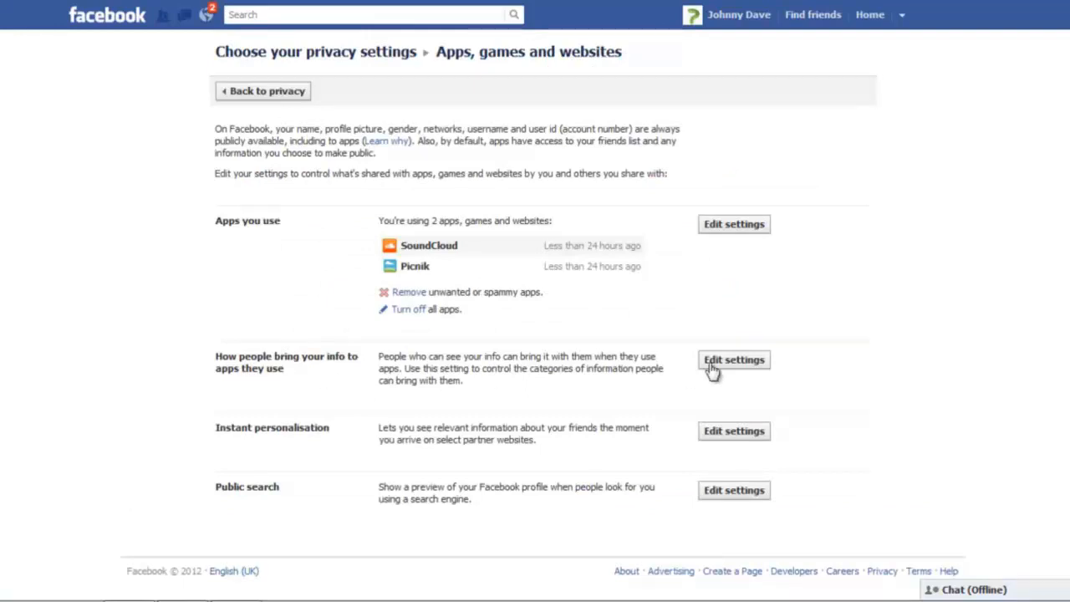
{"action": "left_click", "coordinate": [733, 360]}
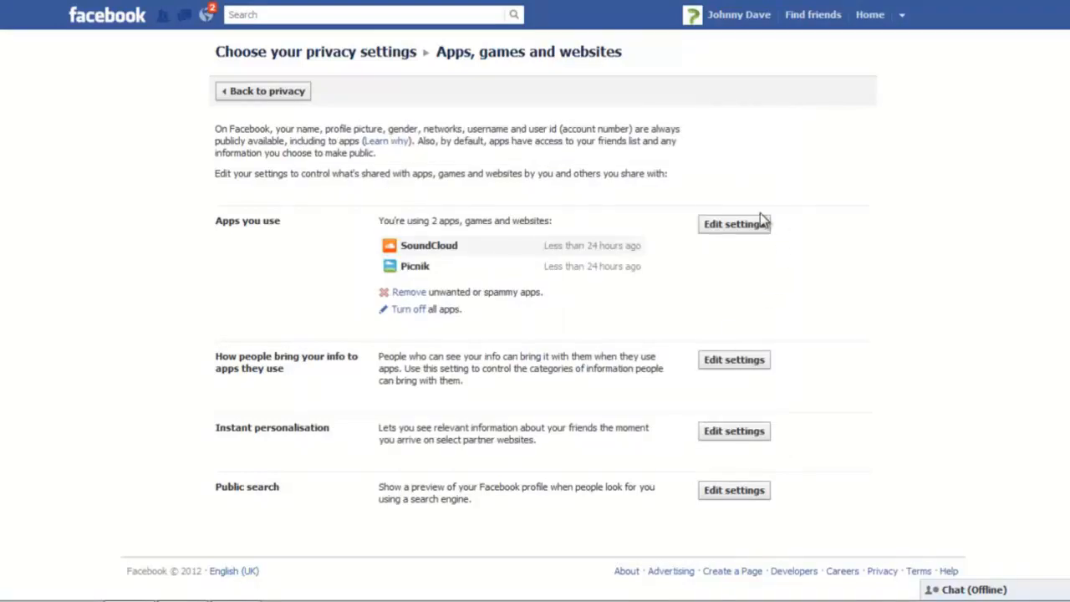
Under Manage Blocking, unblock app invites from the friend and unblock SCRABBLE.
{"action": "left_click", "coordinate": [262, 90]}
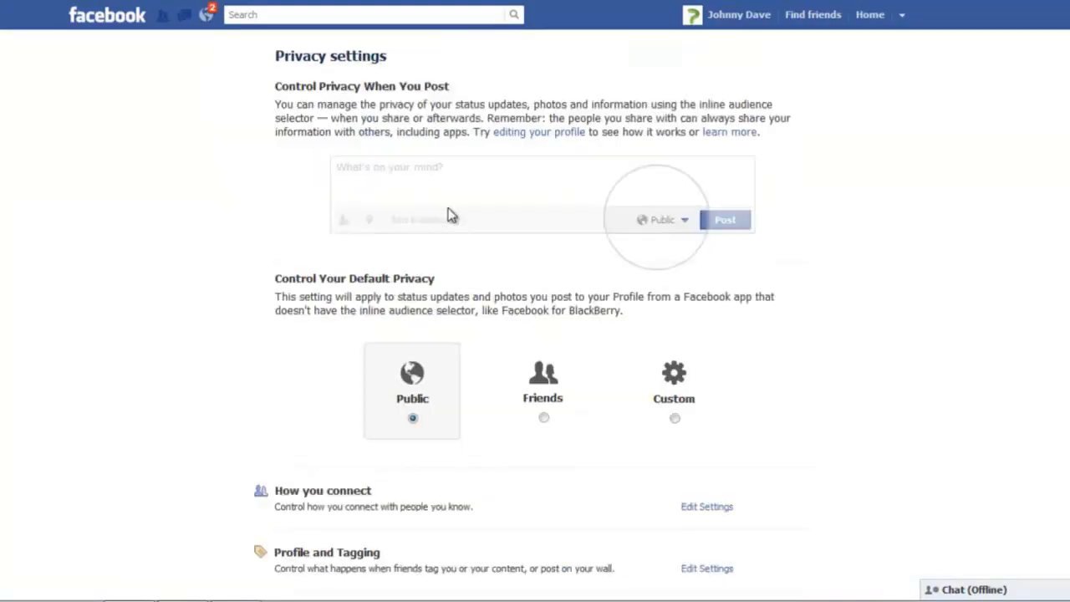
{"action": "scroll", "scroll_direction": "down", "scroll_amount": 3}
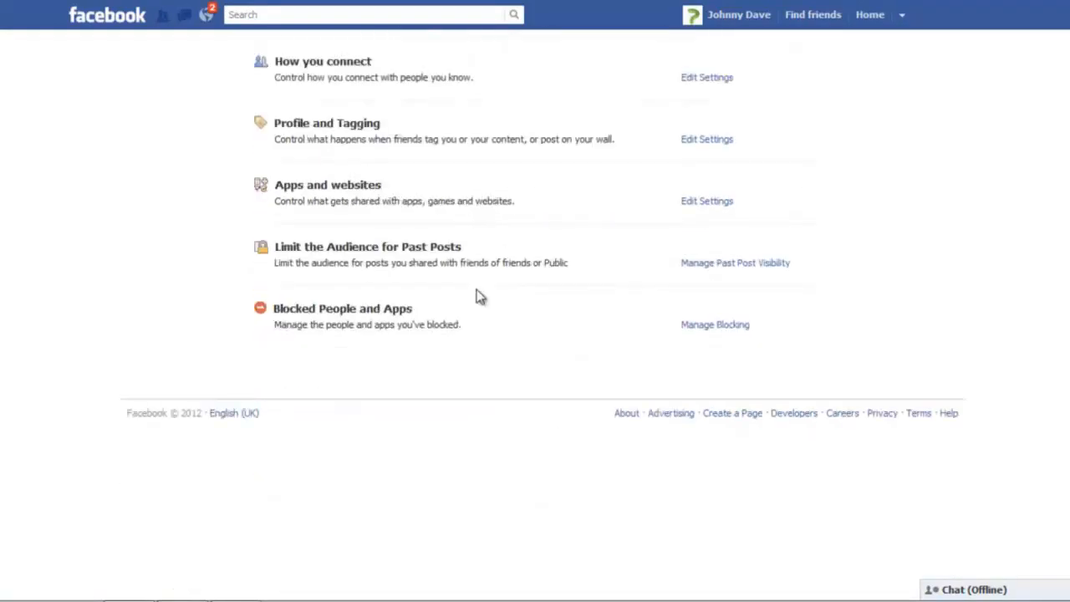
{"action": "mouse_move", "coordinate": [698, 333]}
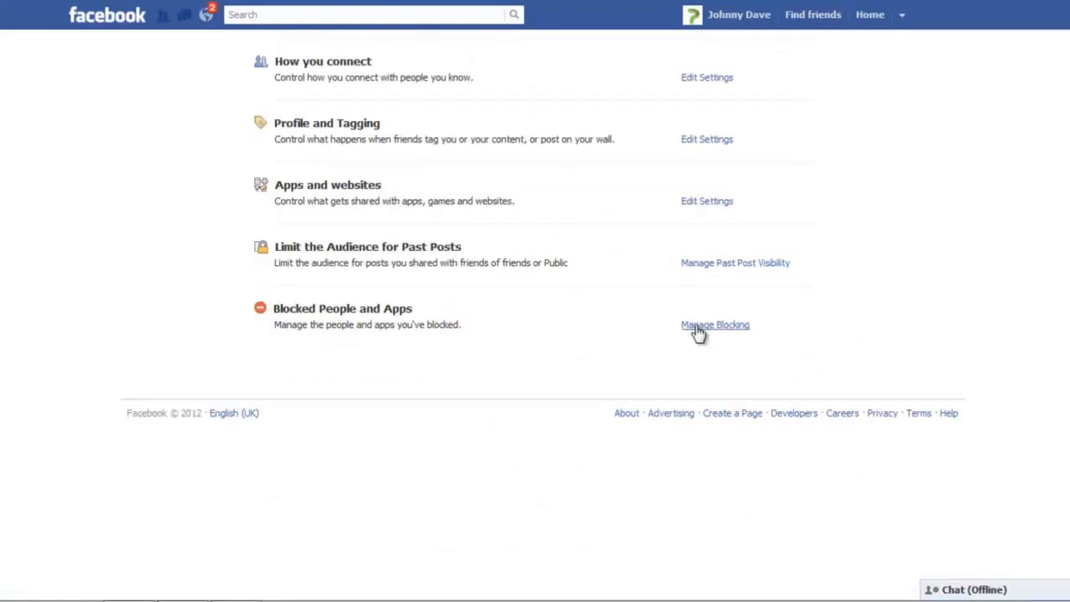
{"action": "left_click", "coordinate": [715, 324]}
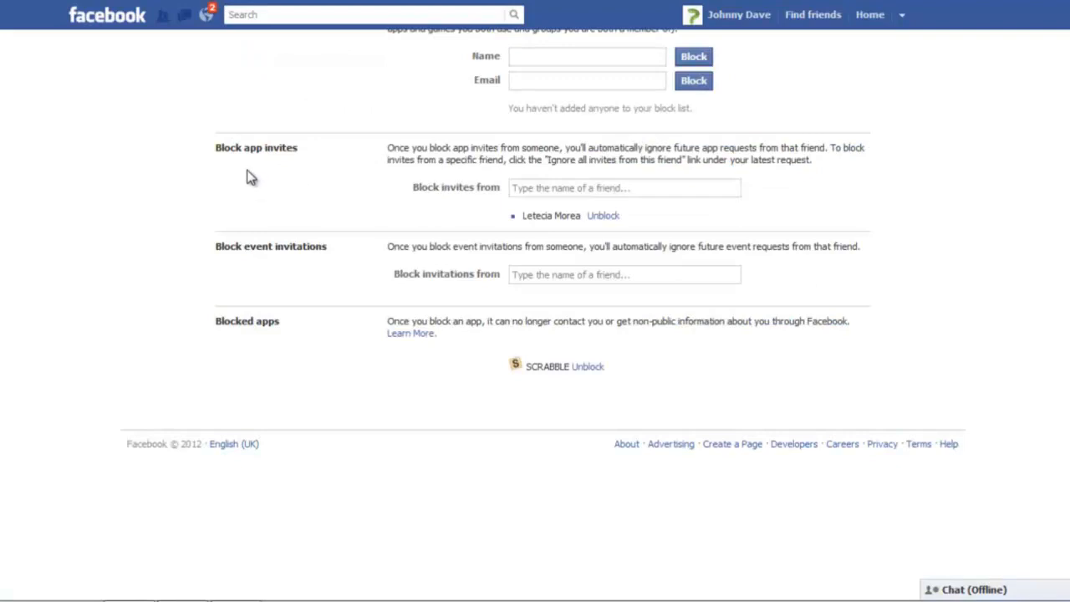
{"action": "mouse_move", "coordinate": [295, 172]}
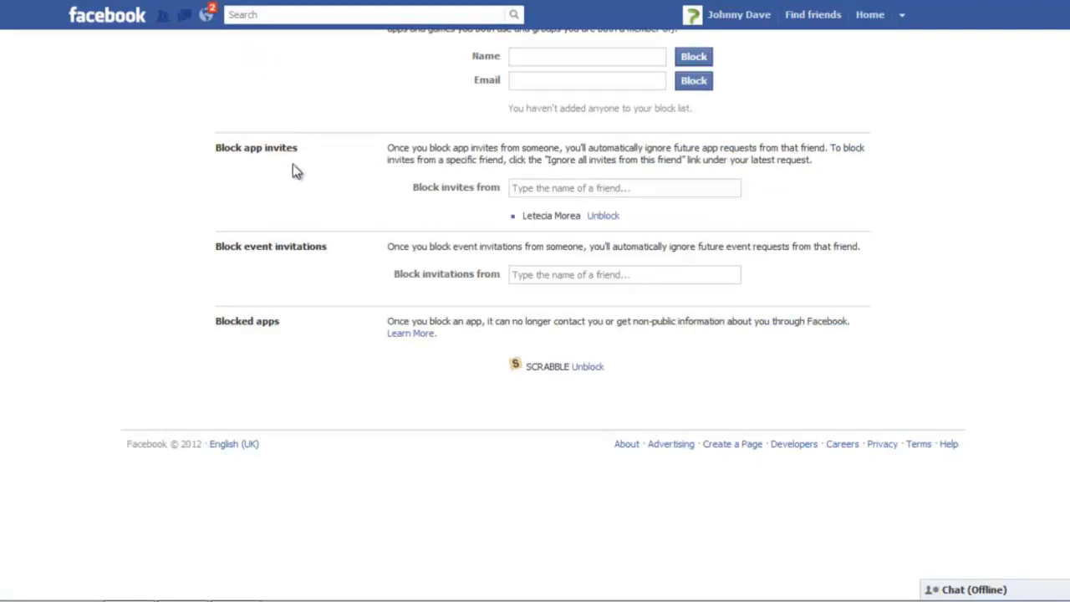
{"action": "left_click", "coordinate": [603, 215]}
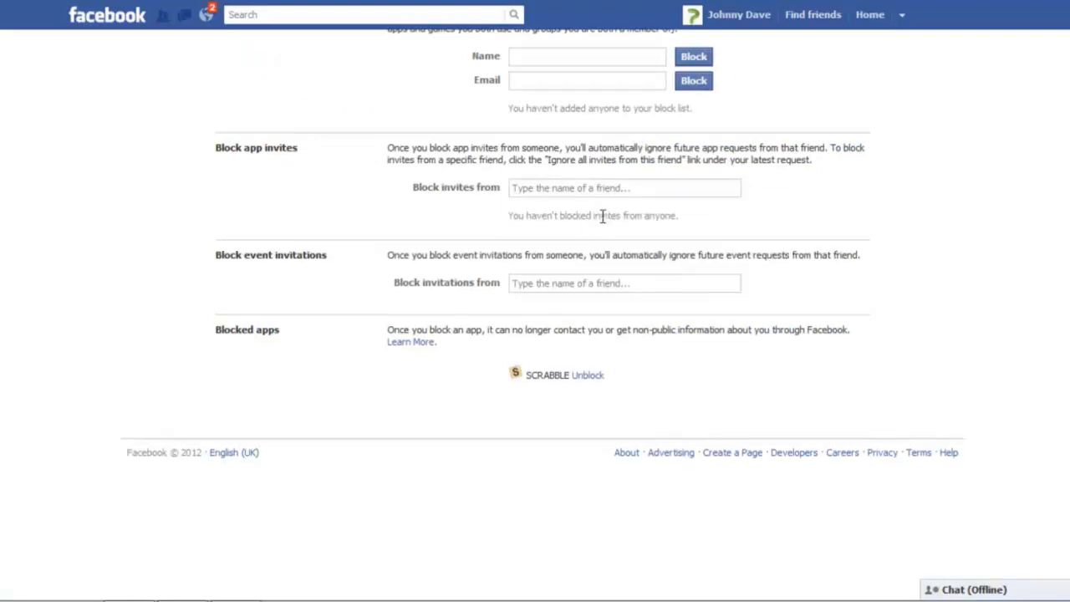
{"action": "mouse_move", "coordinate": [341, 339]}
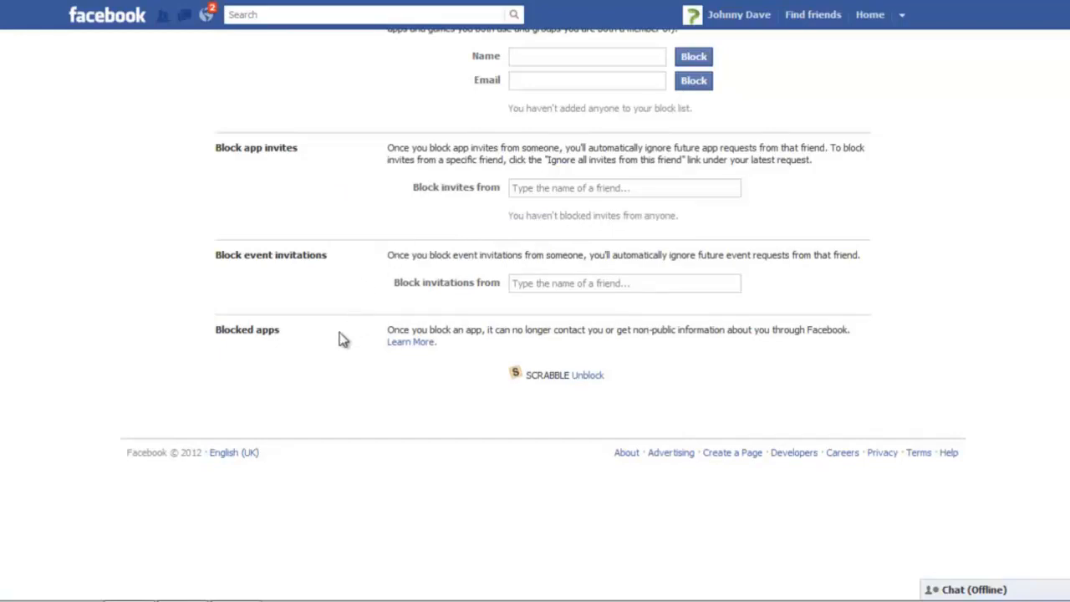
{"action": "mouse_move", "coordinate": [280, 343]}
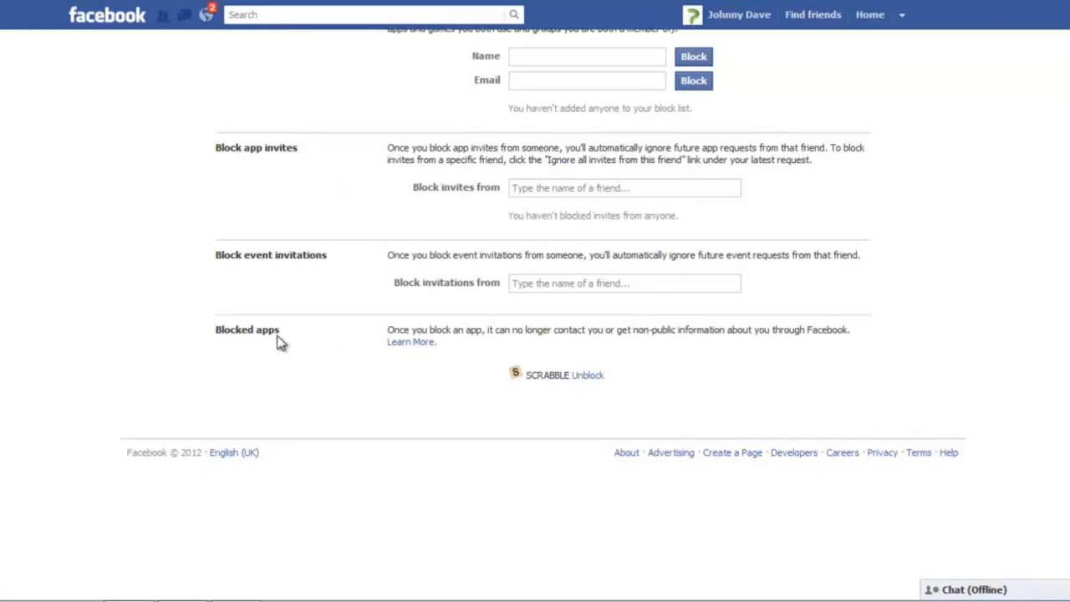
{"action": "mouse_move", "coordinate": [596, 407]}
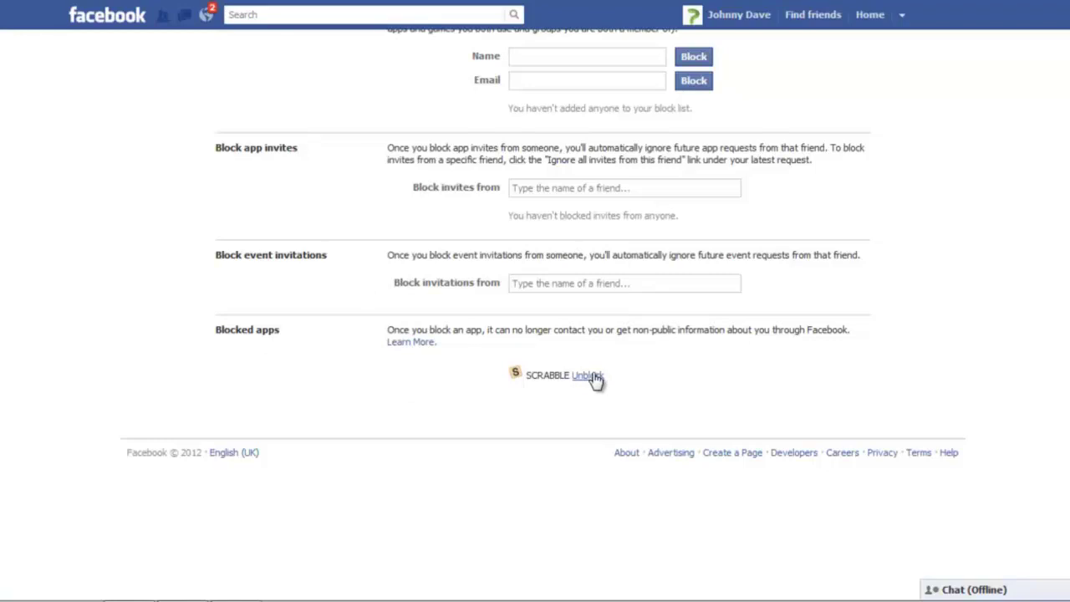
{"action": "left_click", "coordinate": [585, 375]}
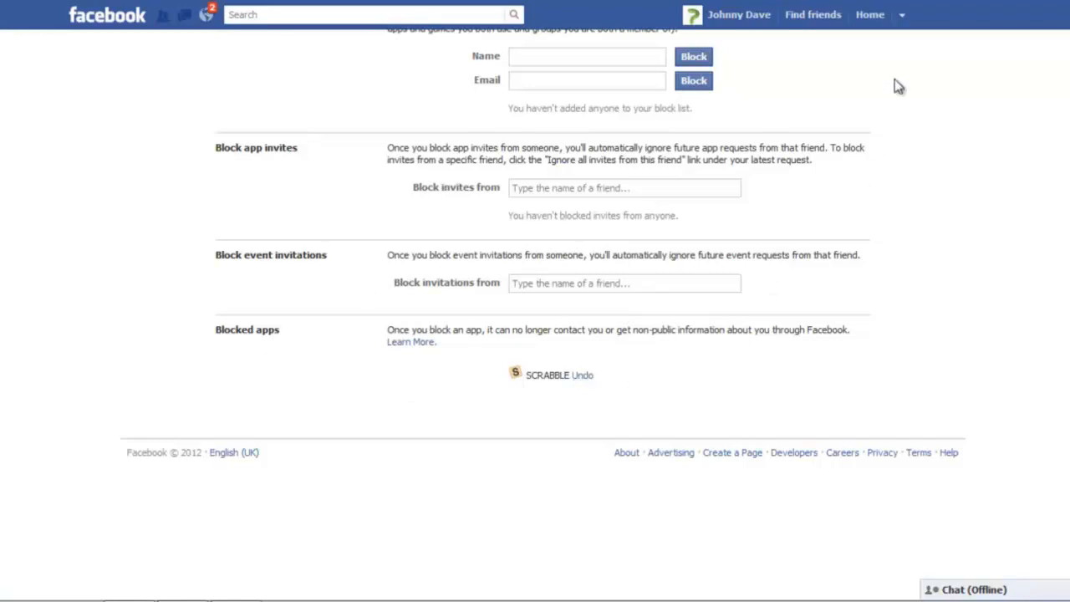
{"action": "left_click", "coordinate": [911, 15]}
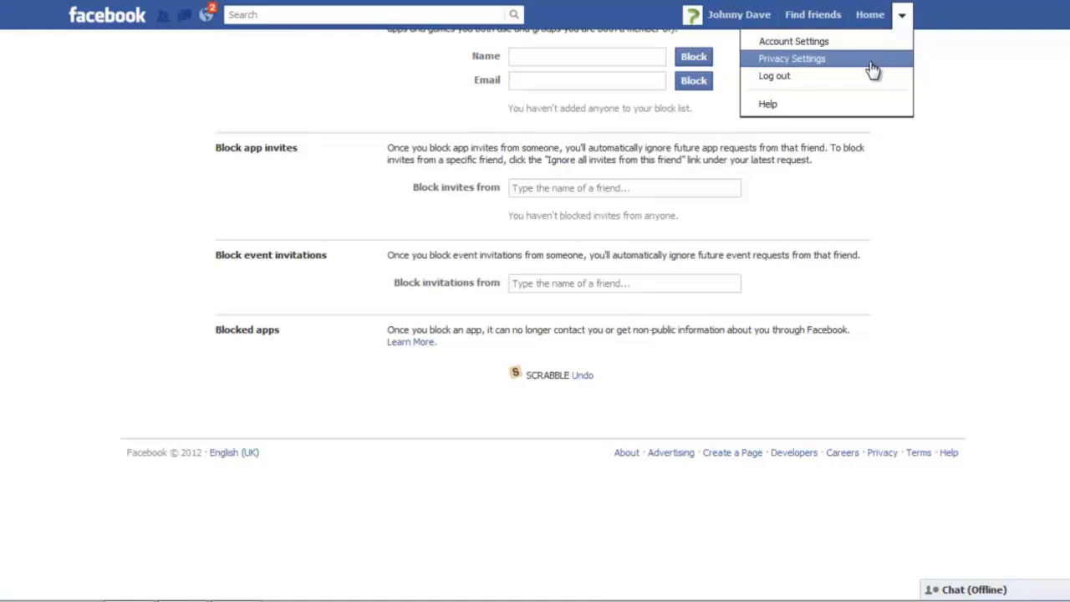
Return to Privacy Settings and reopen the Apps and websites settings.
{"action": "left_click", "coordinate": [791, 58]}
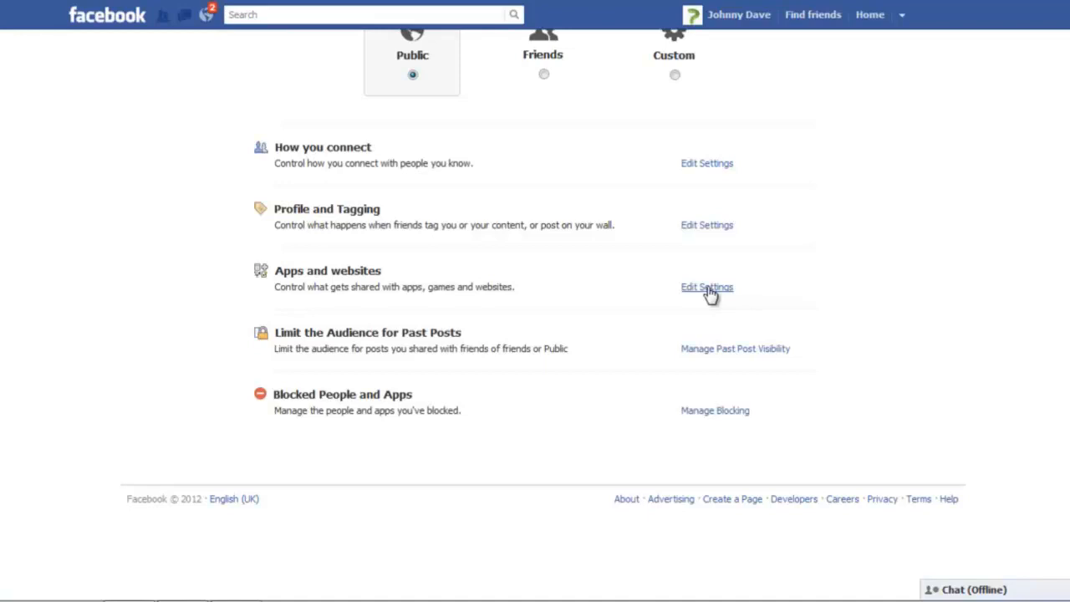
{"action": "left_click", "coordinate": [707, 287]}
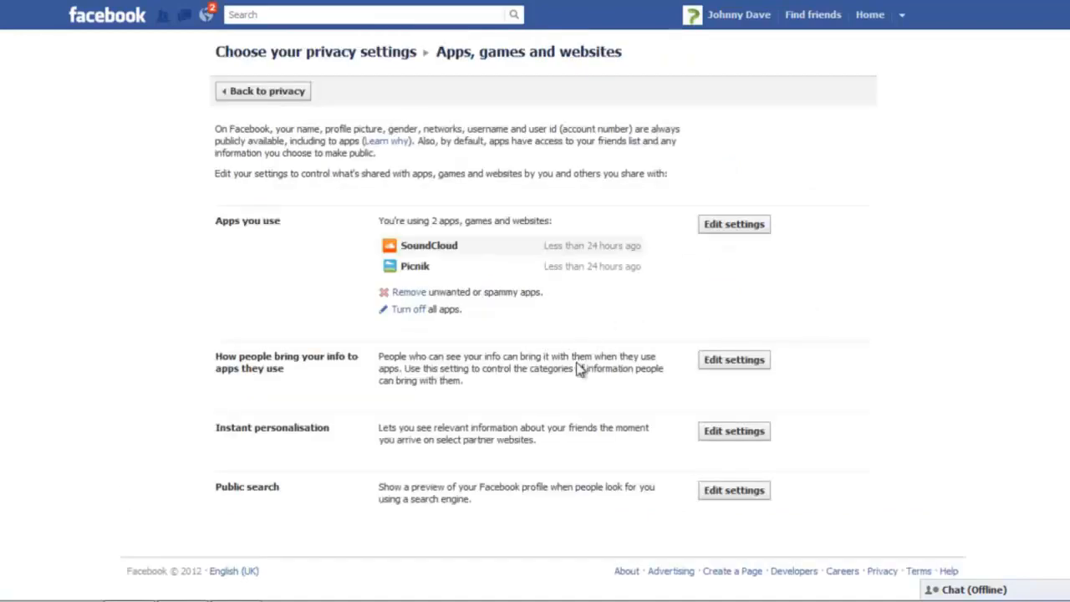